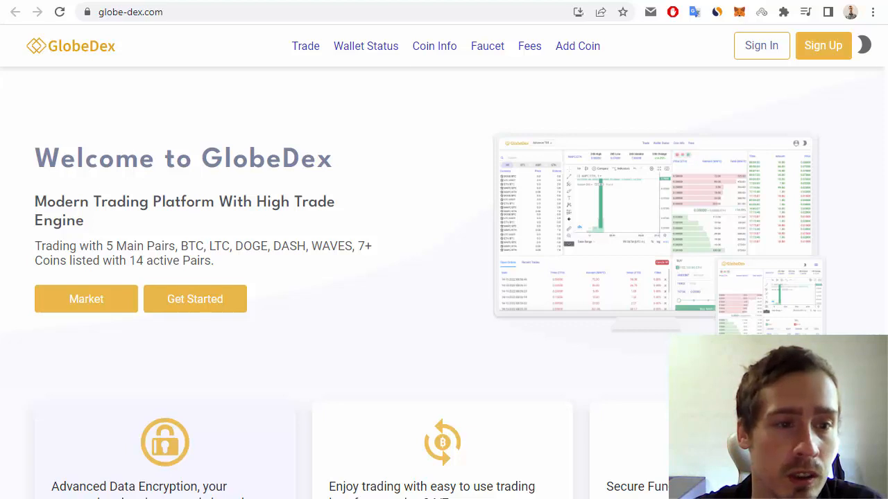
mouse_move(127, 427)
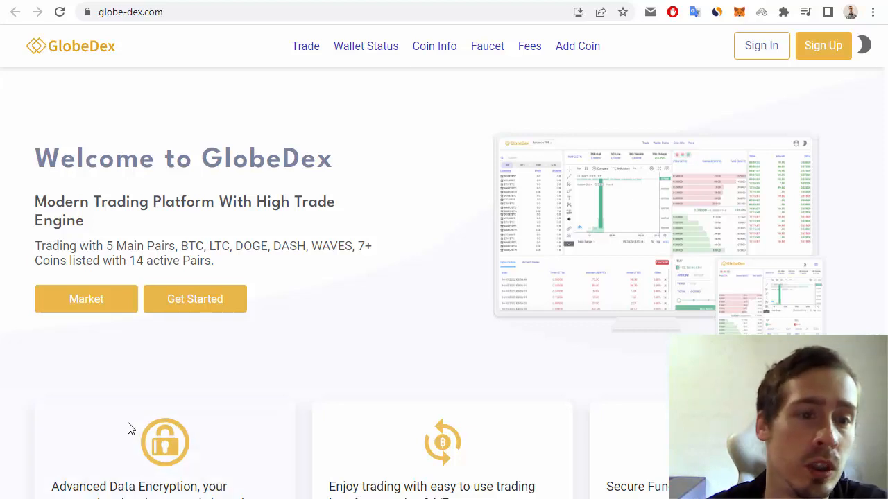
mouse_move(86, 299)
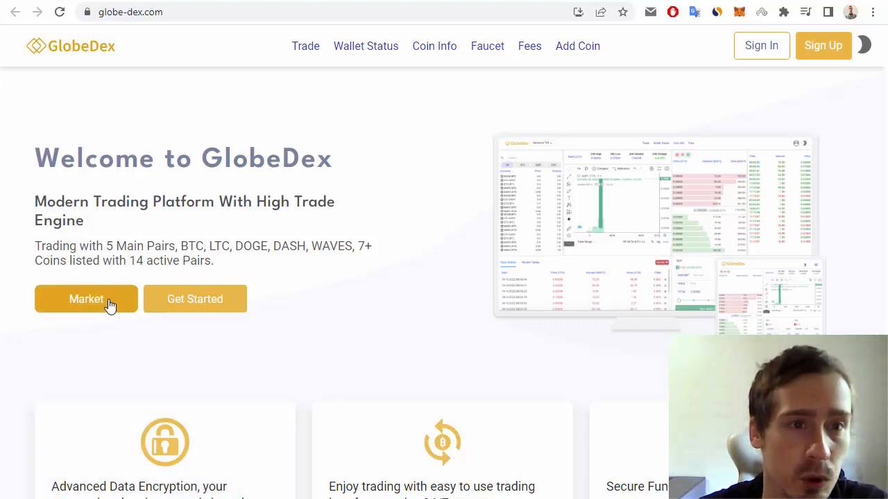
- Open the LTC/BTC market page from the landing page's Market button
click(86, 299)
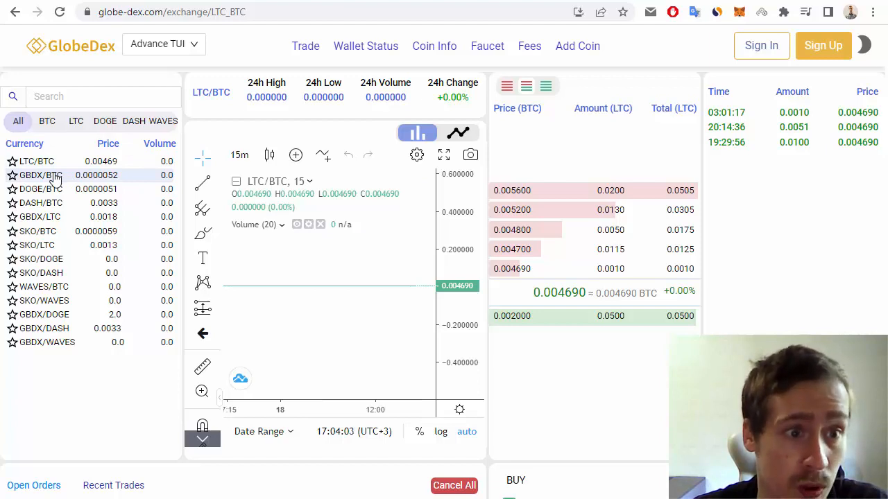
mouse_move(59, 192)
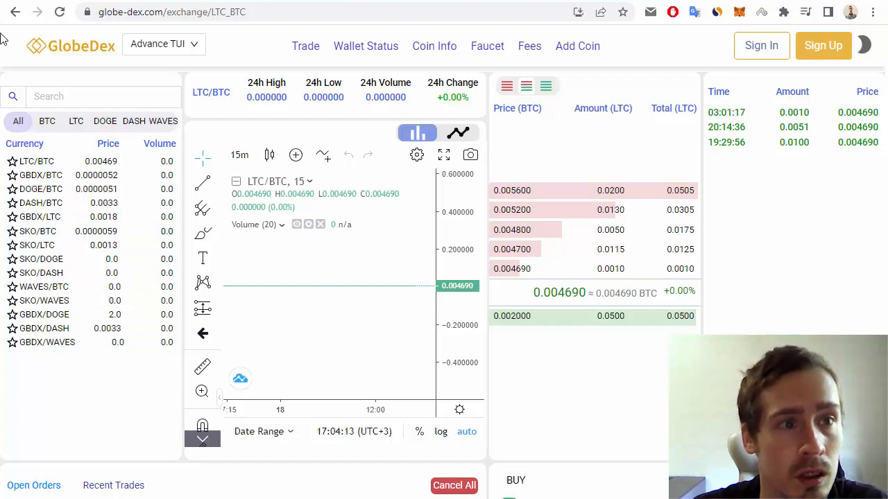
- Go back home and scroll down to the security feature cards and Markets table
click(69, 46)
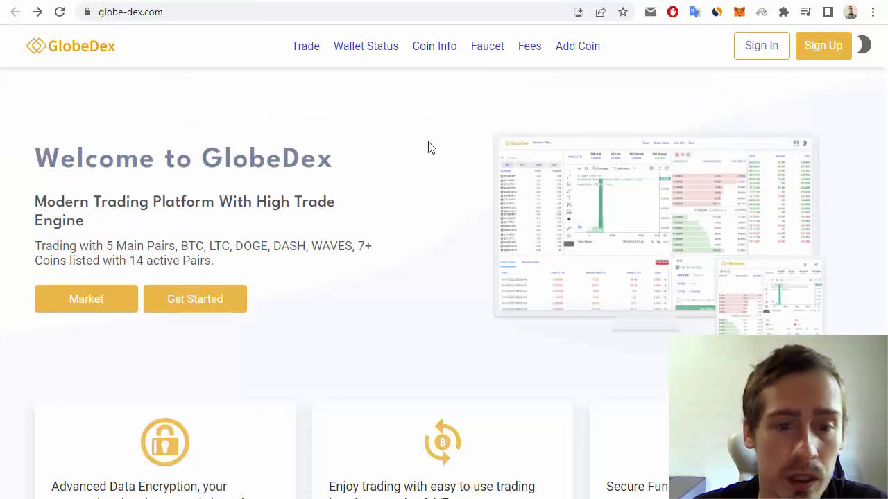
scroll(down, 3)
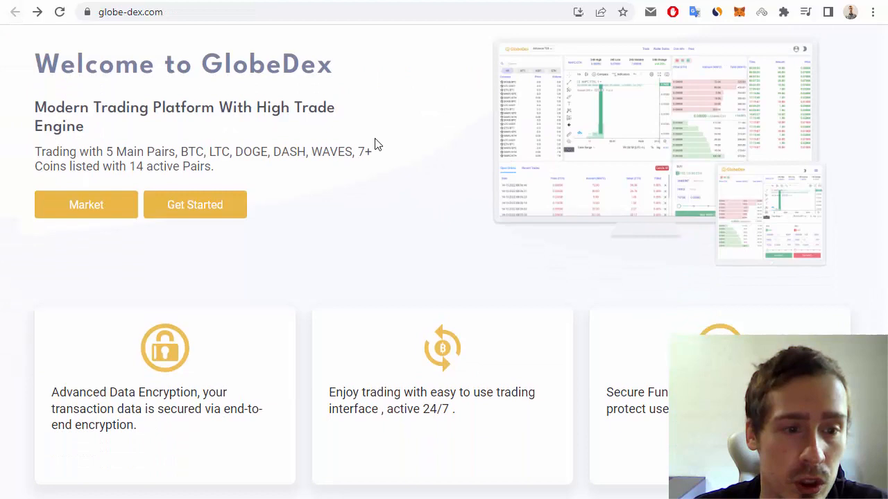
scroll(down, 3)
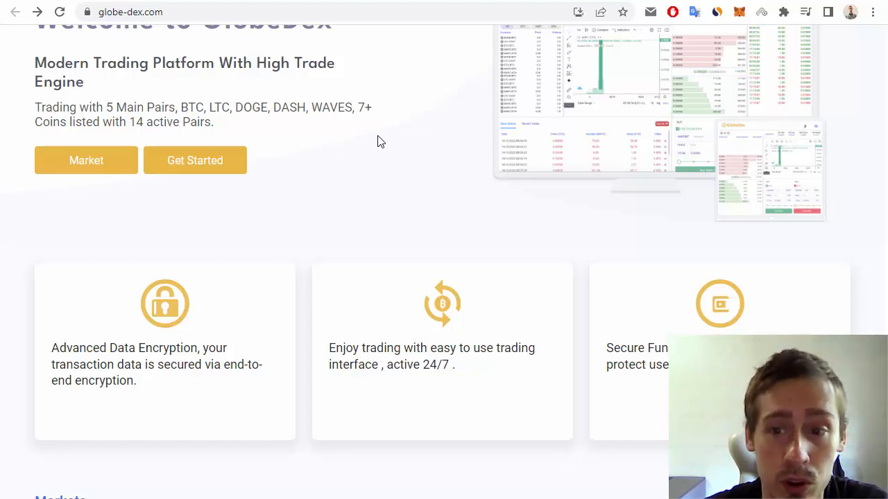
mouse_move(430, 111)
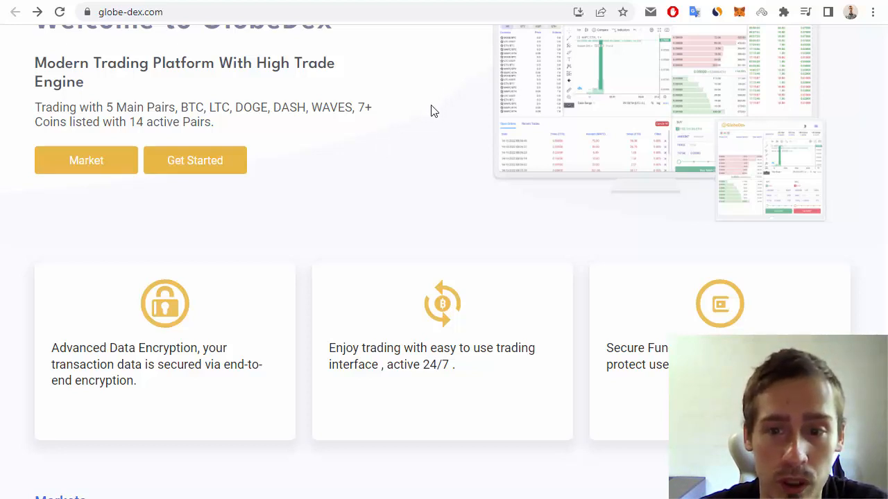
scroll(down, 3)
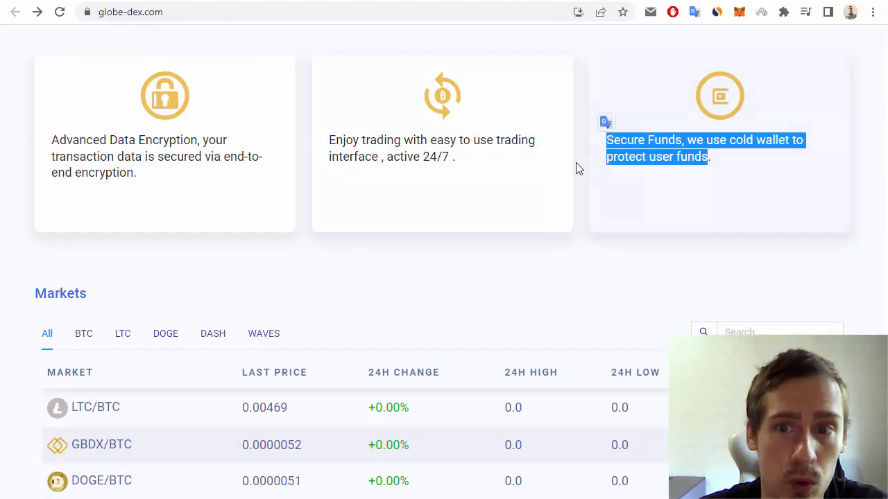
- Scroll through the verify identity, fund account and start trading steps, then back up
scroll(down, 3)
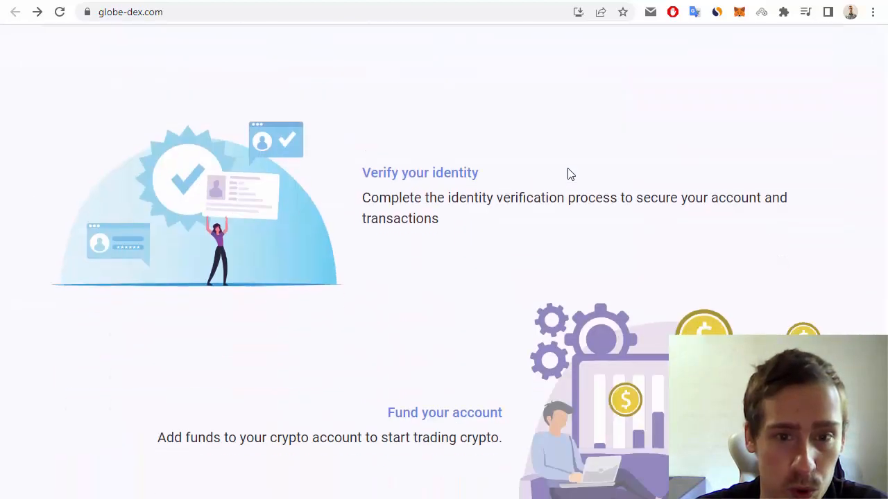
mouse_move(463, 220)
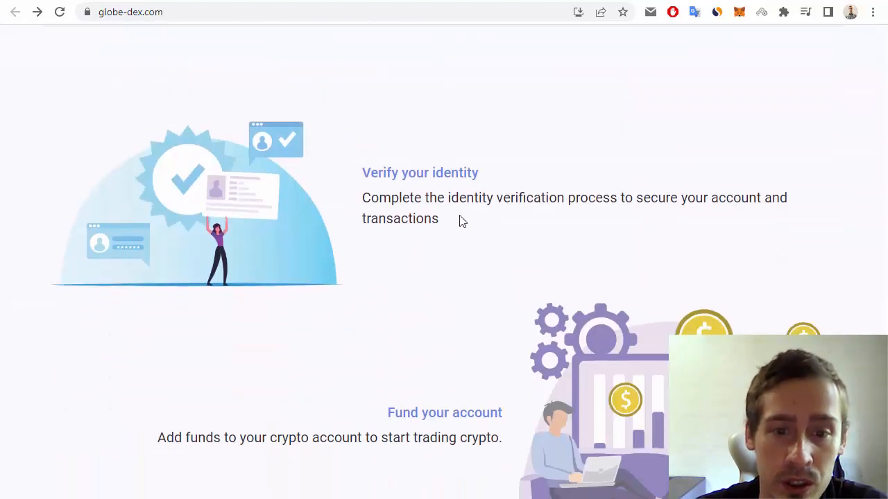
scroll(down, 3)
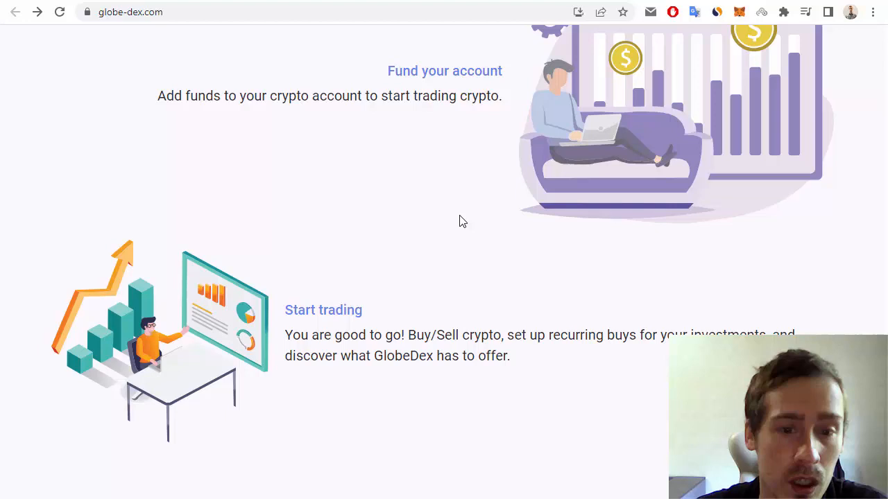
scroll(down, 3)
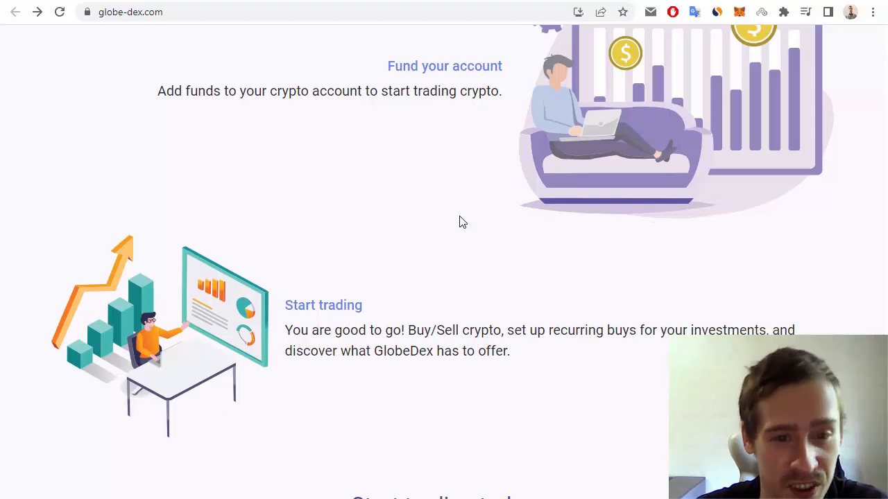
scroll(down, 3)
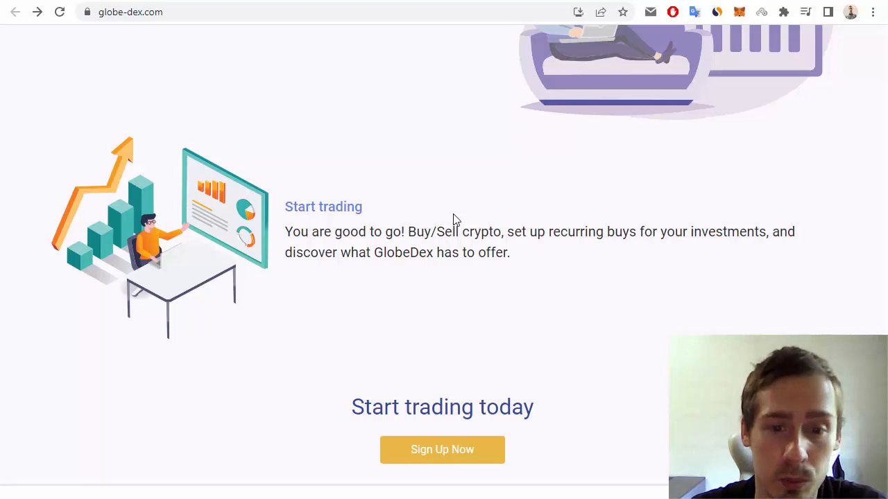
mouse_move(562, 340)
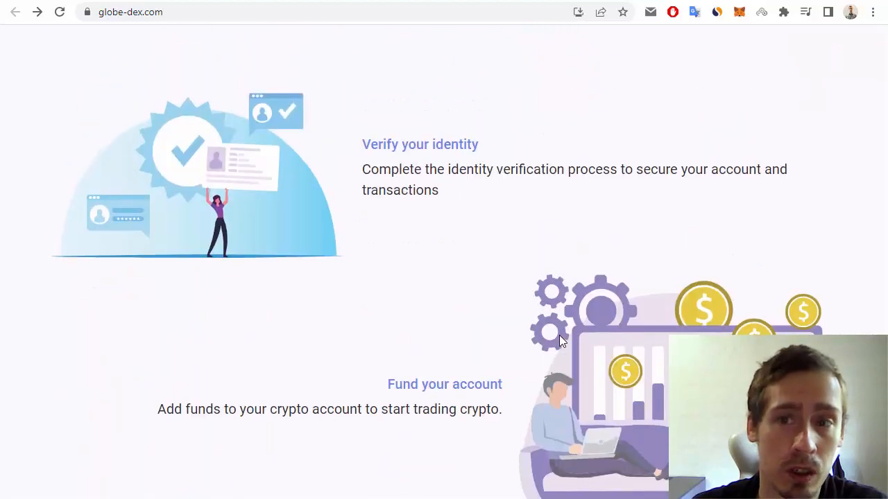
scroll(up, 3)
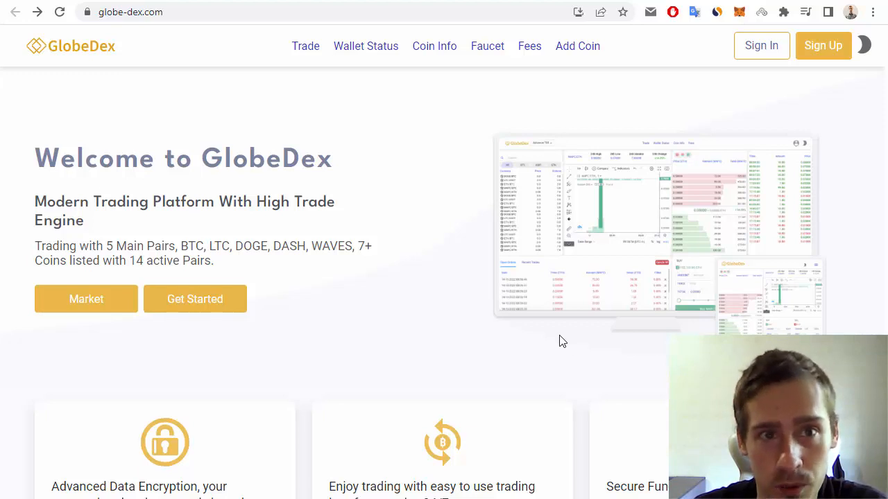
mouse_move(249, 2)
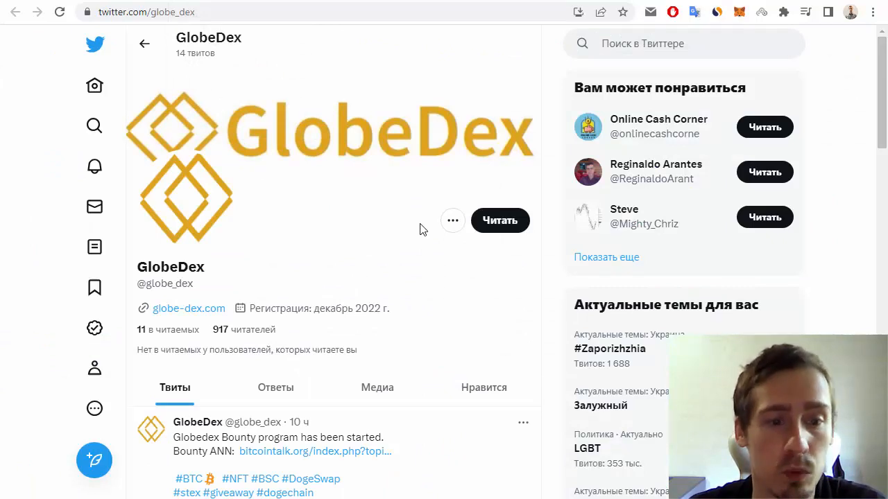
scroll(down, 3)
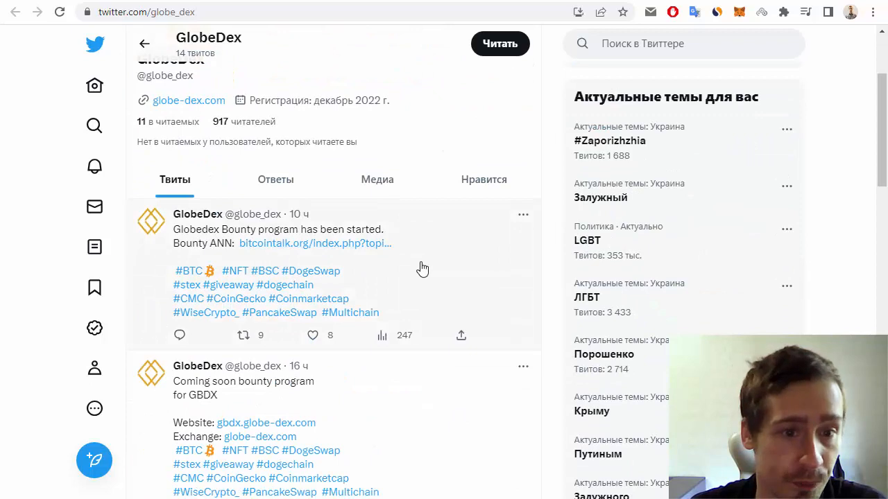
scroll(down, 3)
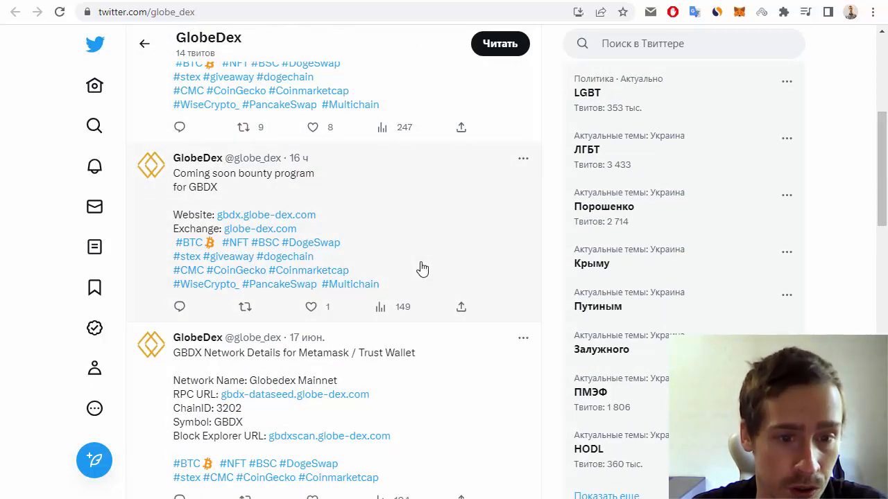
scroll(down, 3)
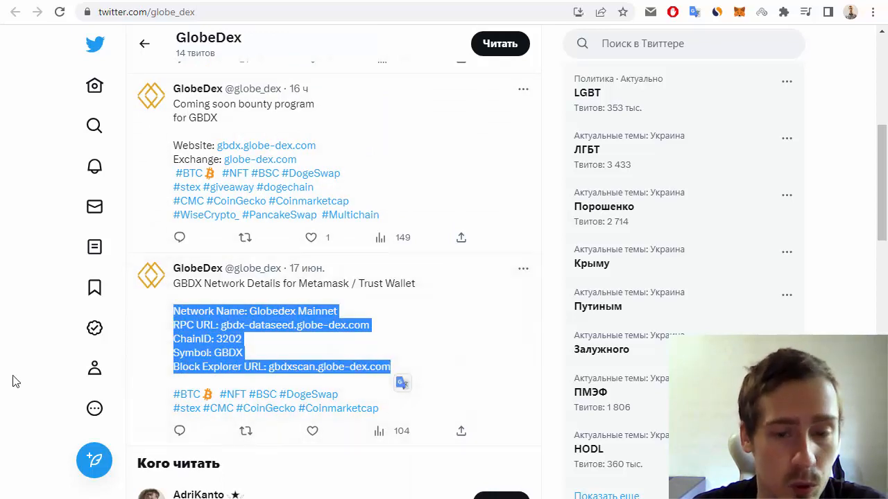
scroll(down, 3)
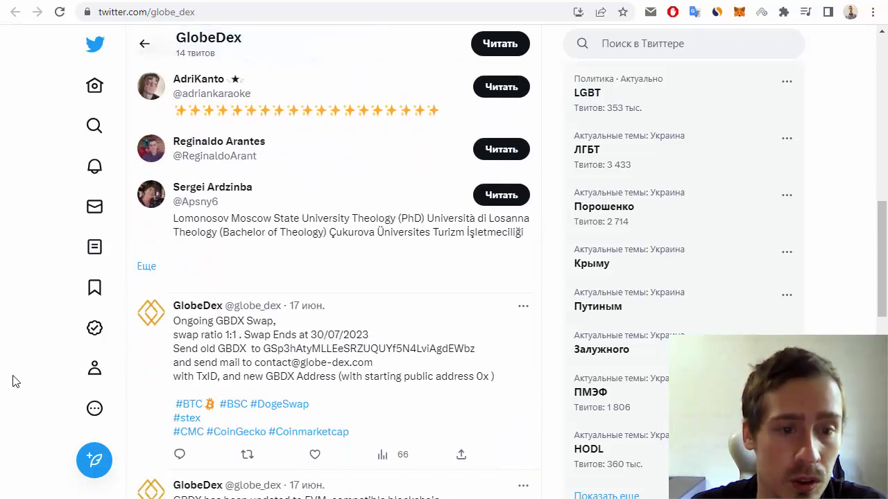
scroll(down, 3)
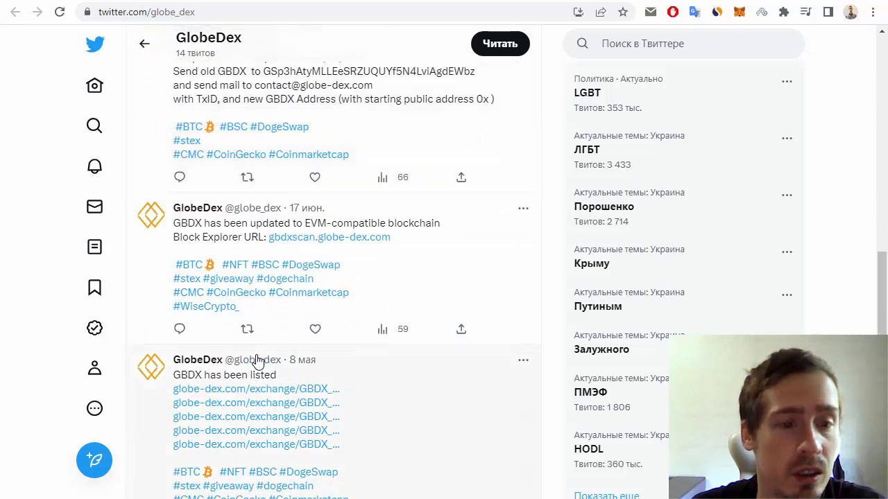
scroll(down, 3)
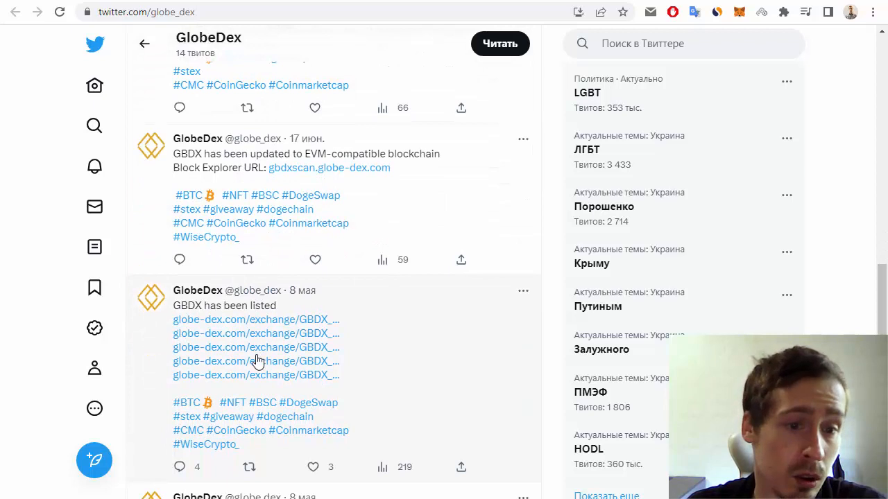
scroll(down, 3)
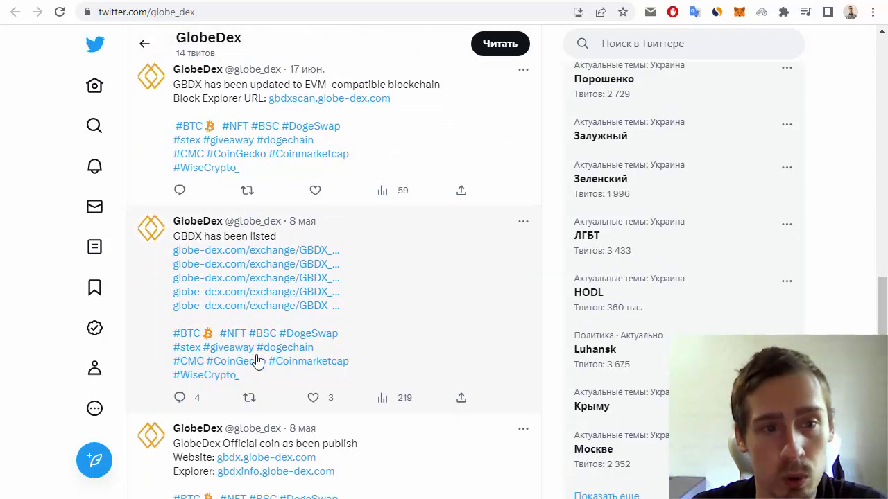
mouse_move(18, 355)
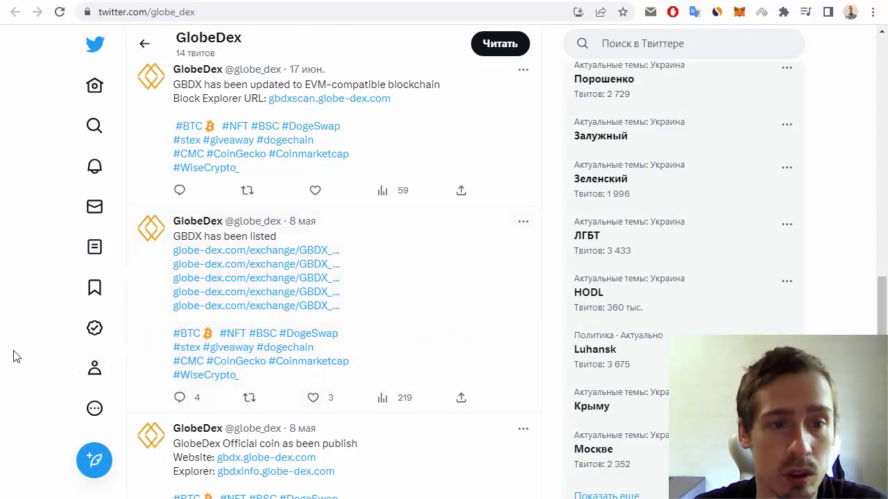